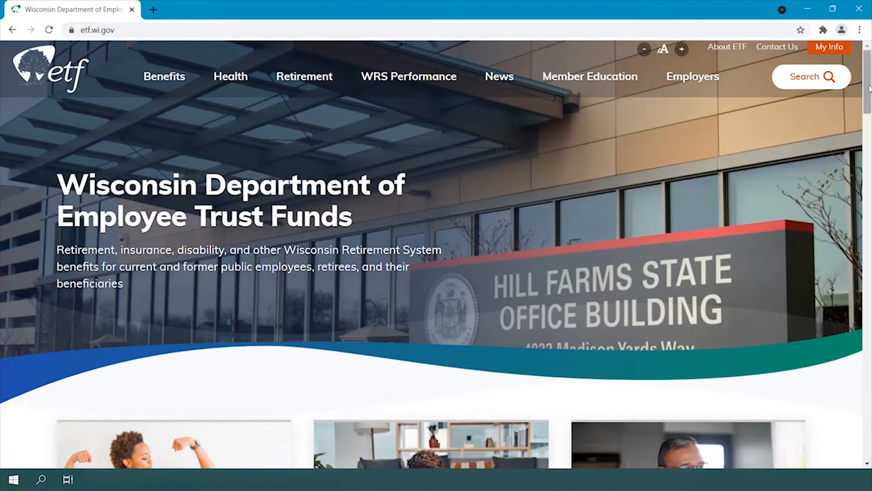
# Use the etf.wi.gov footer link 'Forms, Brochures and Publications'
pyautogui.scroll(-3)
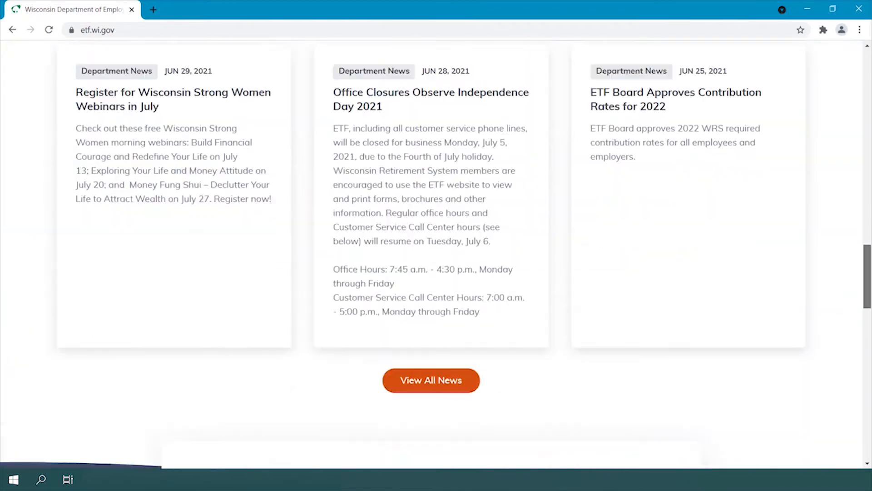
pyautogui.scroll(-3)
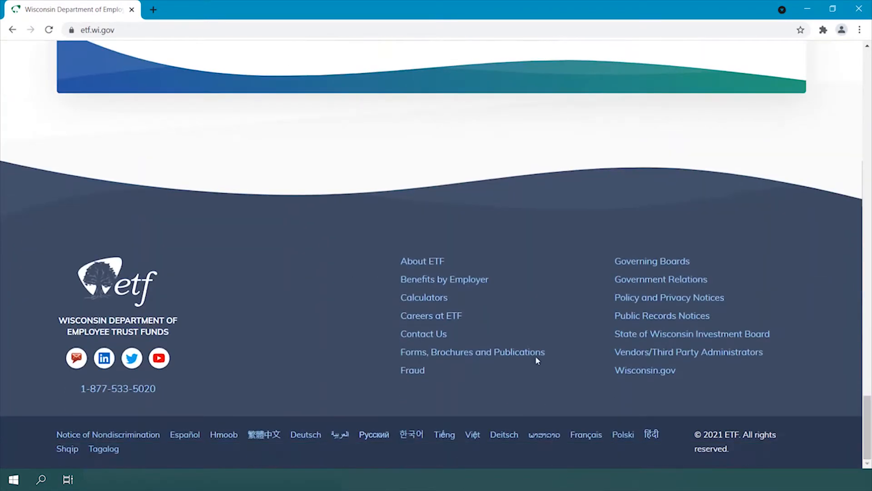
pyautogui.click(472, 351)
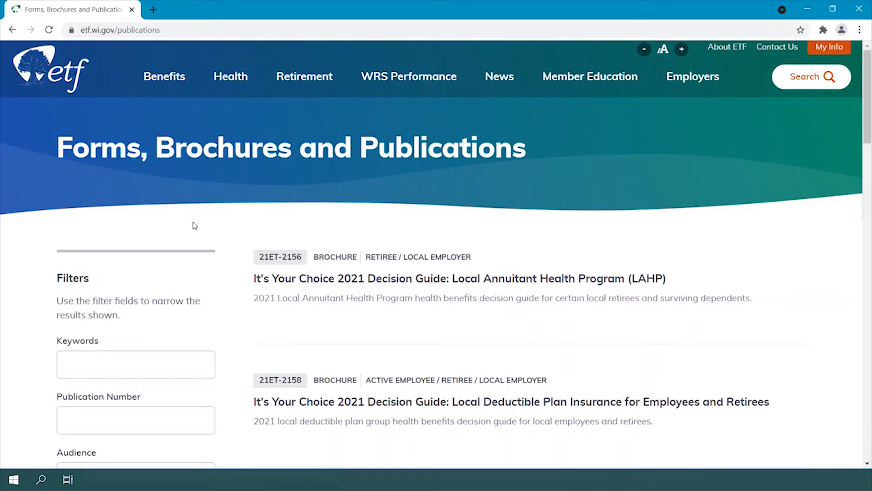
# Filter publications by number 2331 and open the ET-2331 retiree health insurance form
pyautogui.scroll(-3)
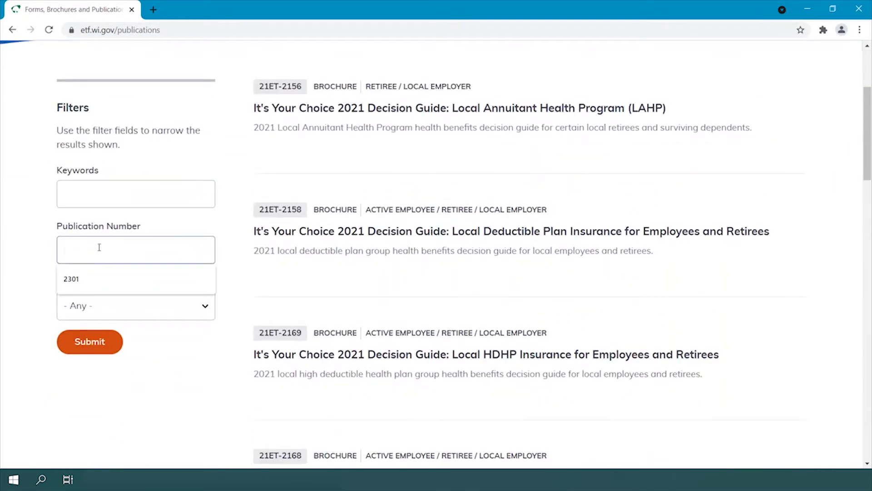
pyautogui.write('2331')
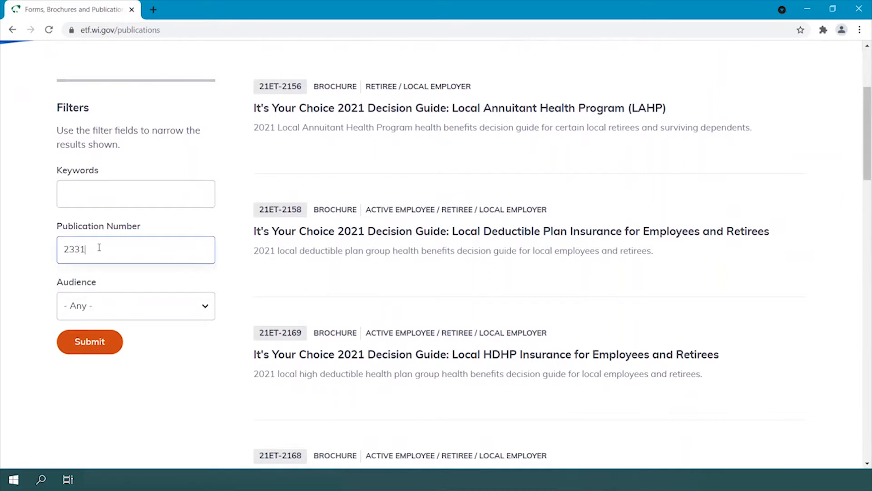
pyautogui.click(90, 341)
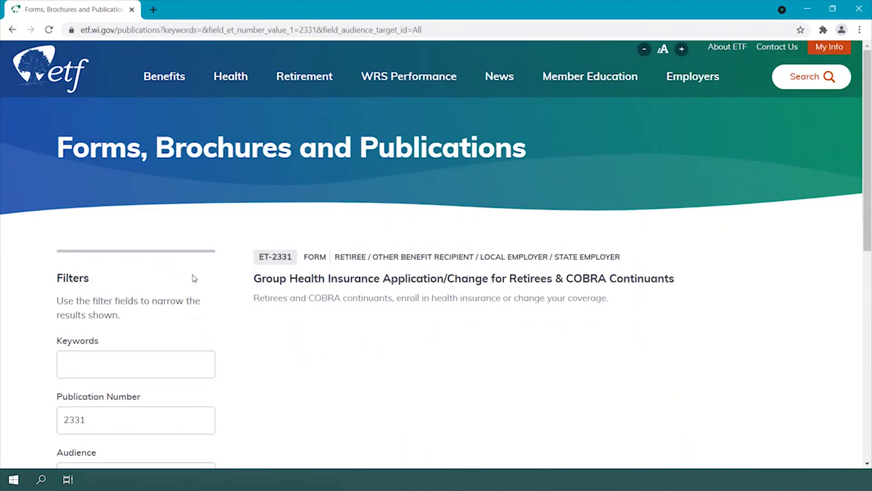
pyautogui.moveTo(338, 282)
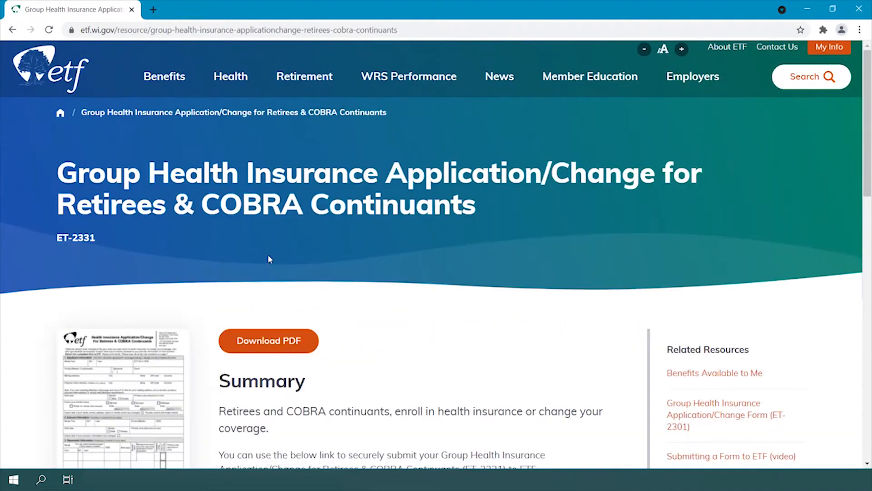
# Download the ET-2331 PDF and save it as et2331_0.pdf in Downloads
pyautogui.scroll(-3)
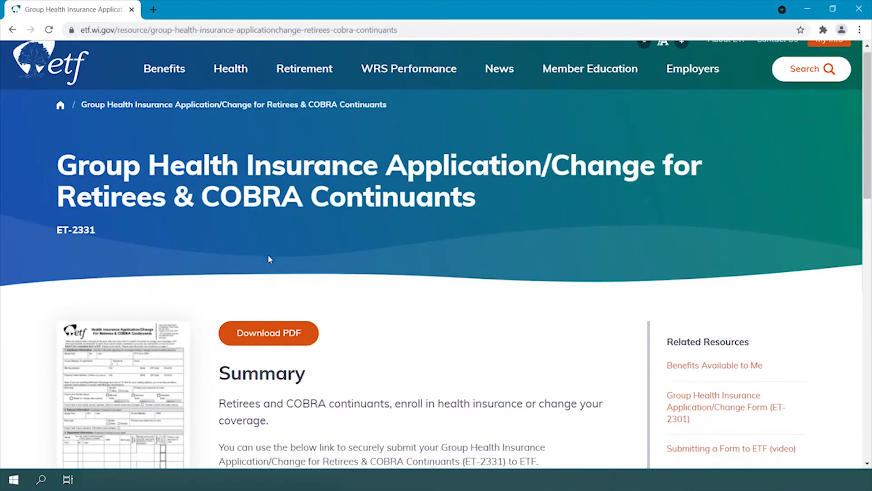
pyautogui.click(268, 333)
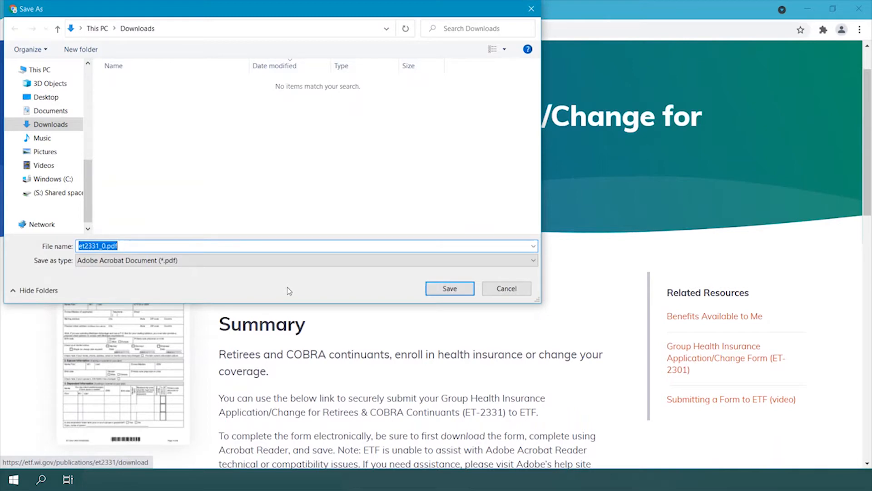
pyautogui.moveTo(428, 296)
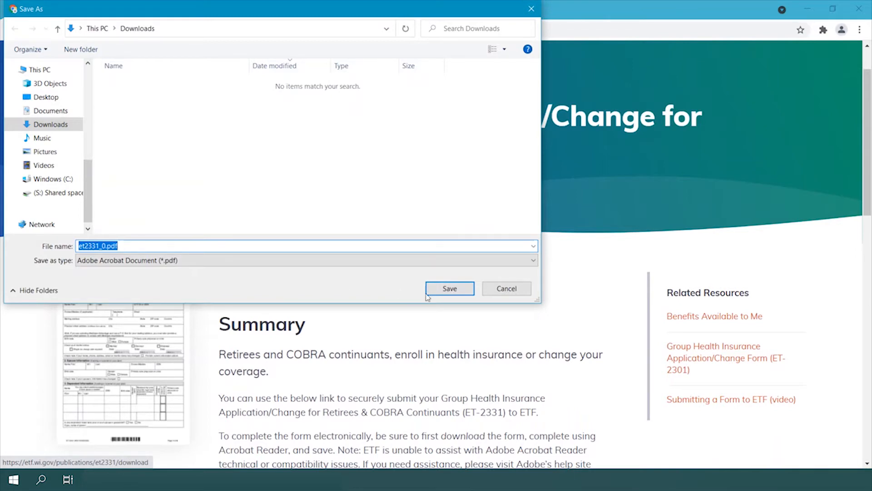
pyautogui.click(449, 288)
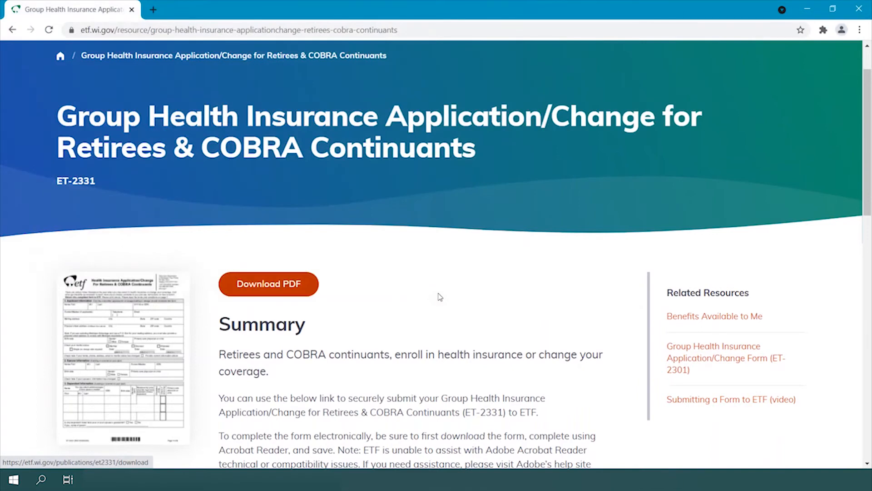
pyautogui.click(268, 284)
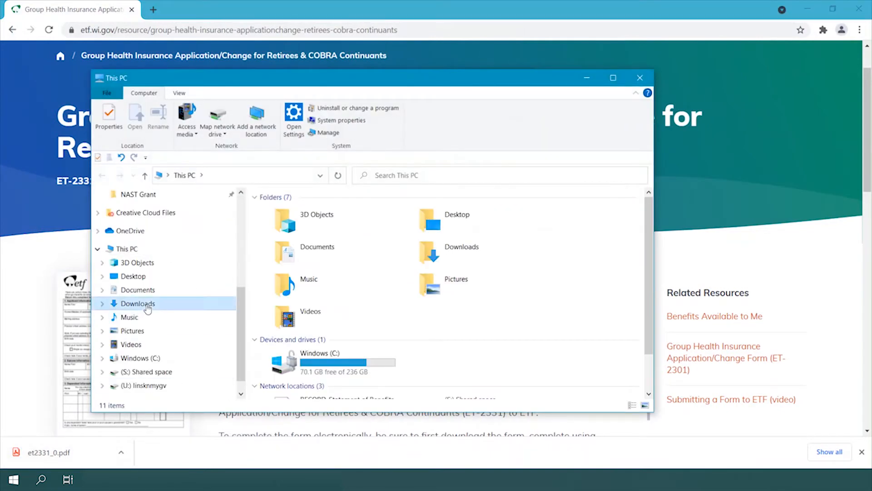
# Open et2331_0.pdf from the Downloads folder in File Explorer
pyautogui.click(138, 304)
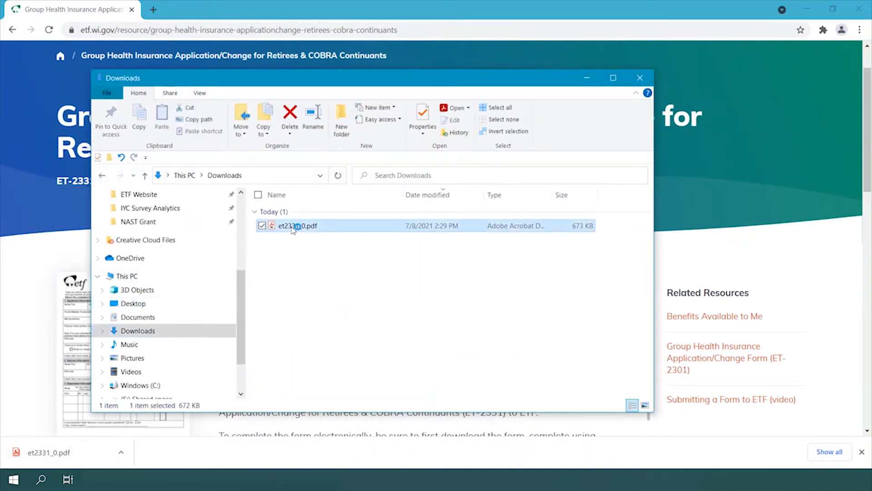
pyautogui.doubleClick(297, 226)
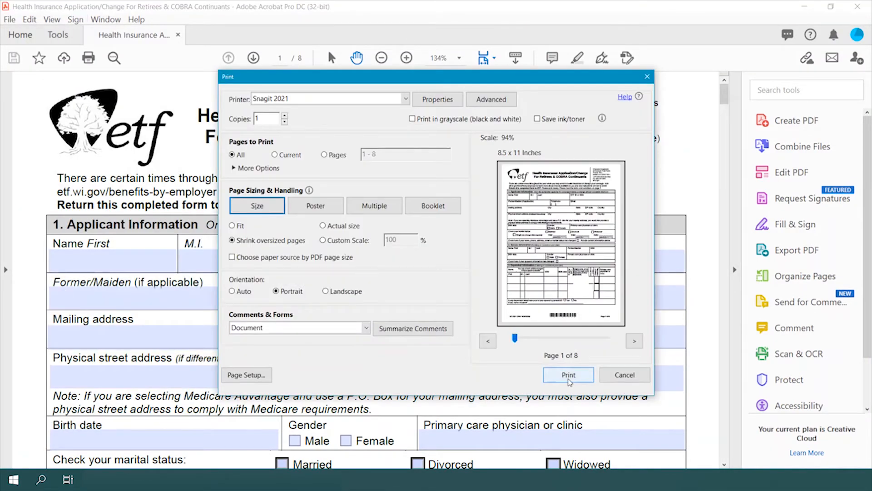
# Dismiss the Print dialog shown when the ET-2331 PDF opened
pyautogui.click(568, 375)
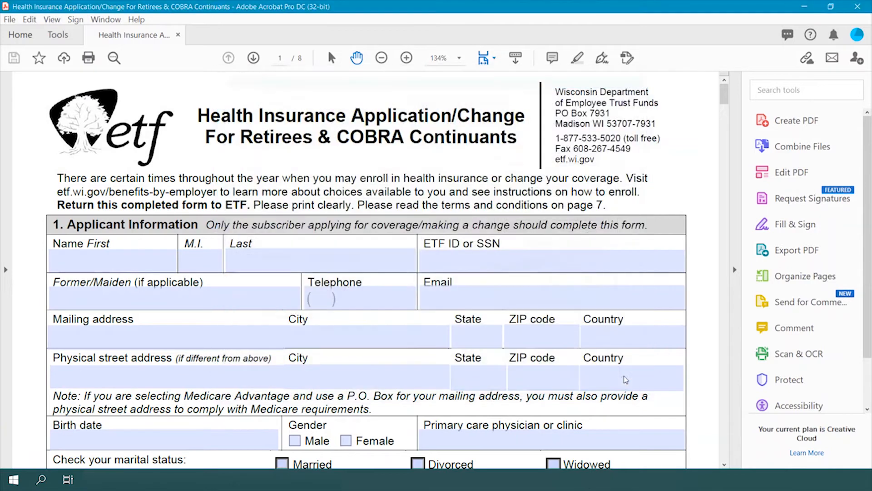
pyautogui.moveTo(214, 137)
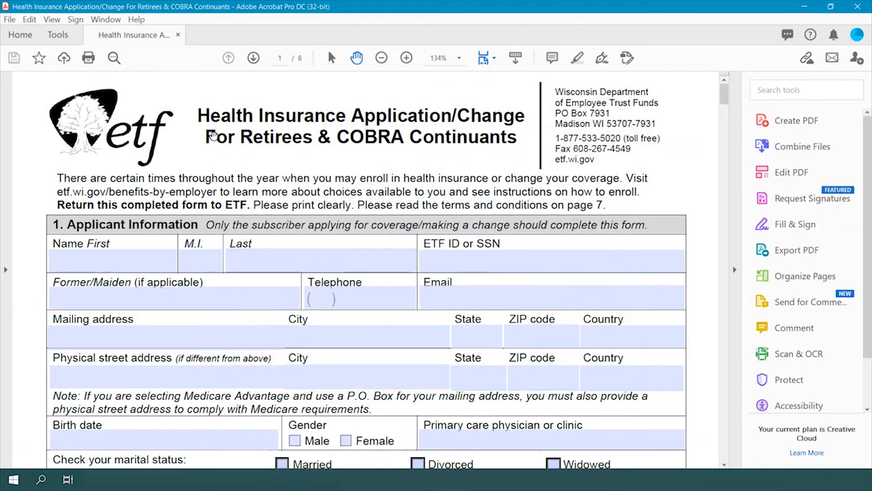
# Enter last name 'Doe' and ETF ID 1234567, then open the secure submission page
pyautogui.click(111, 262)
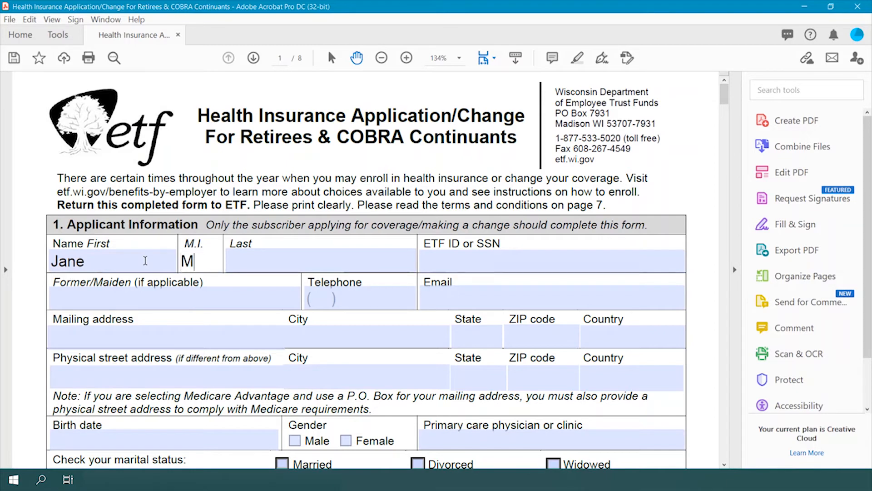
pyautogui.write('Doe')
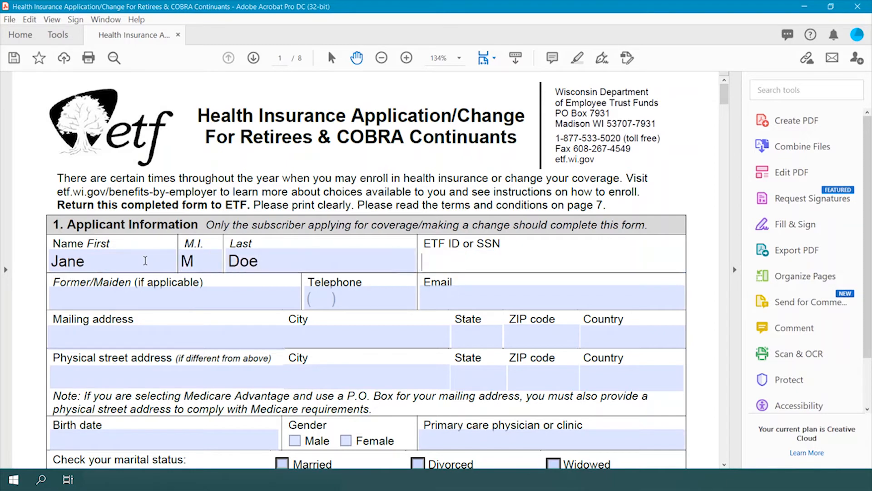
pyautogui.write('1234')
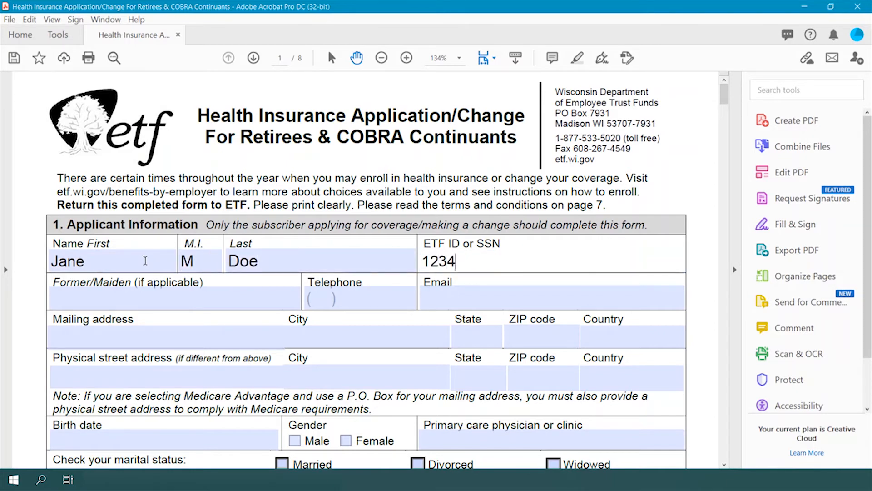
pyautogui.write('567')
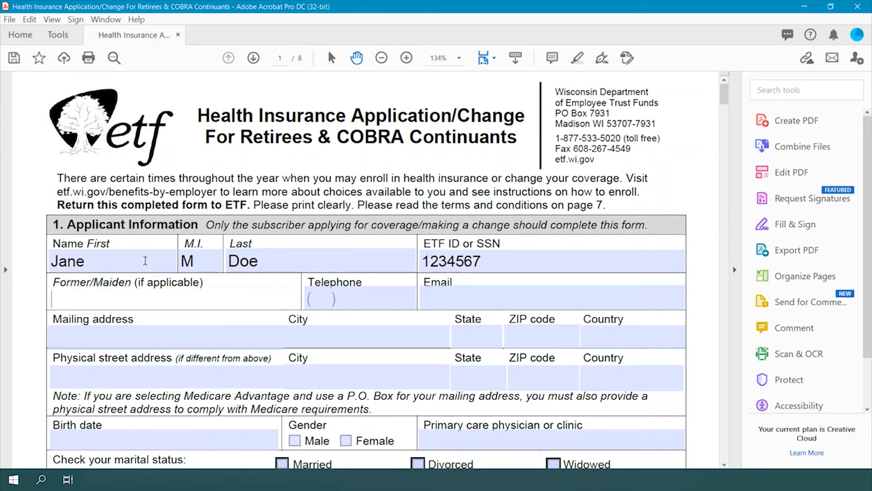
pyautogui.moveTo(154, 230)
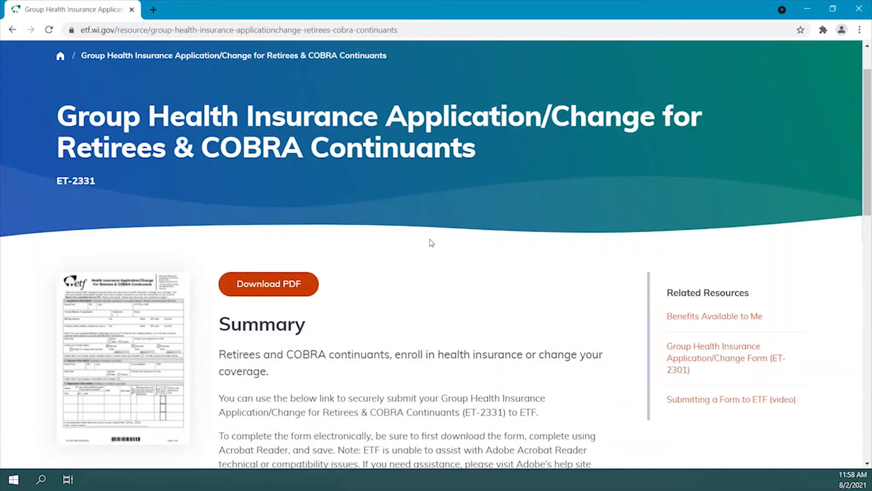
pyautogui.scroll(-3)
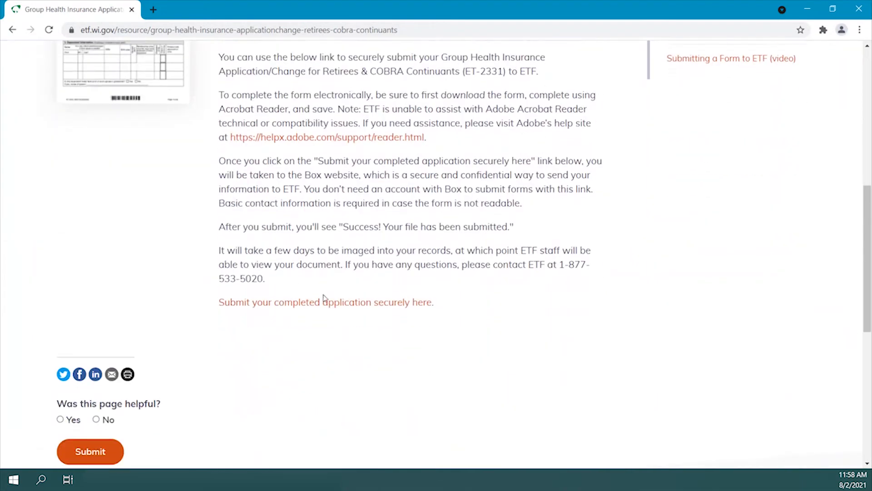
pyautogui.click(326, 302)
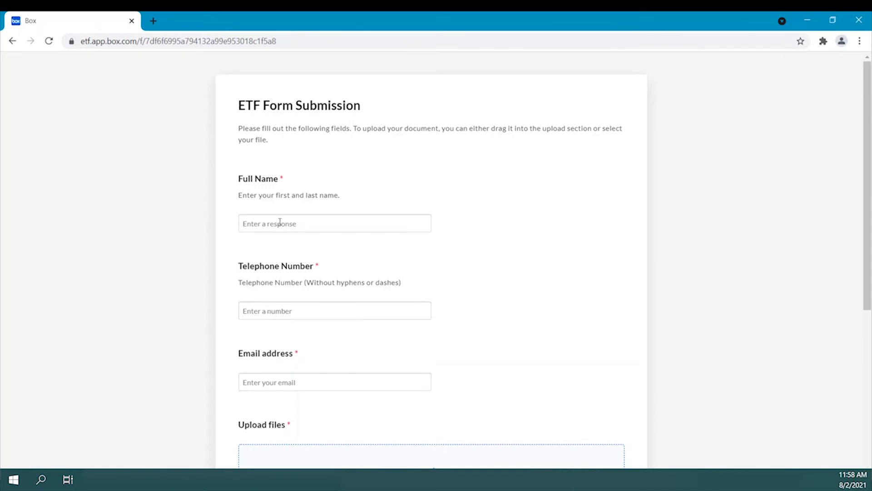
pyautogui.write('Jane')
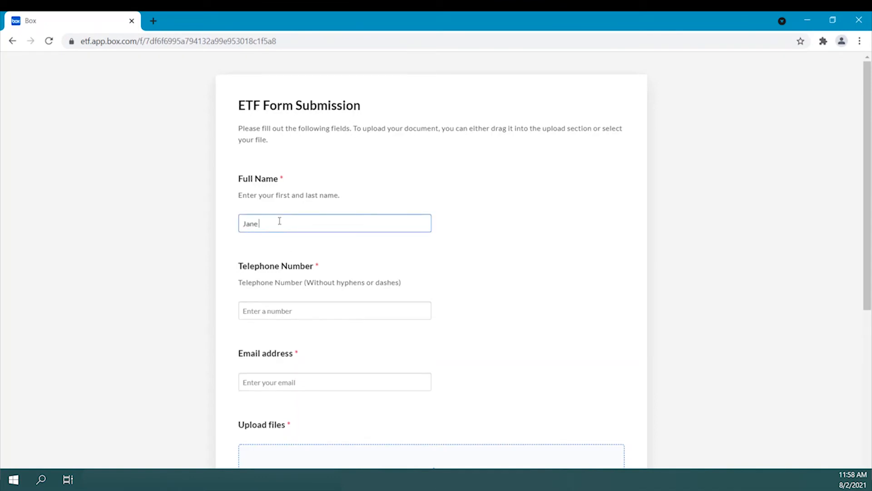
pyautogui.click(334, 311)
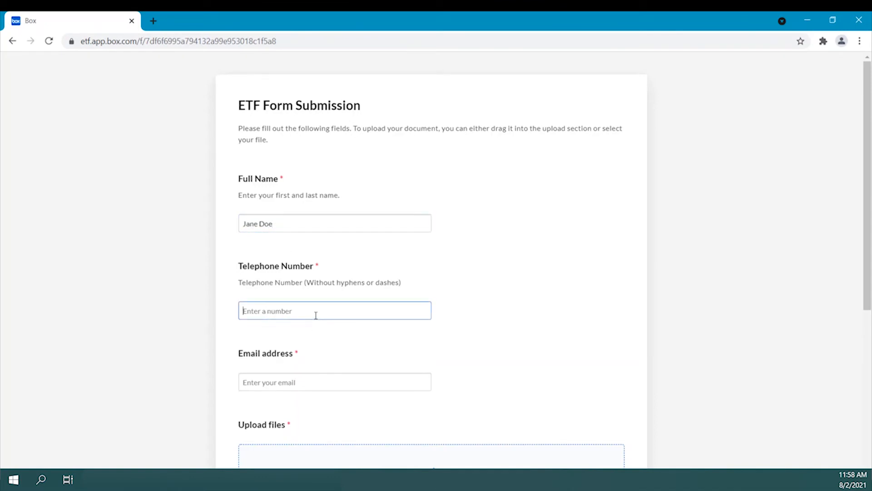
pyautogui.write('1234567')
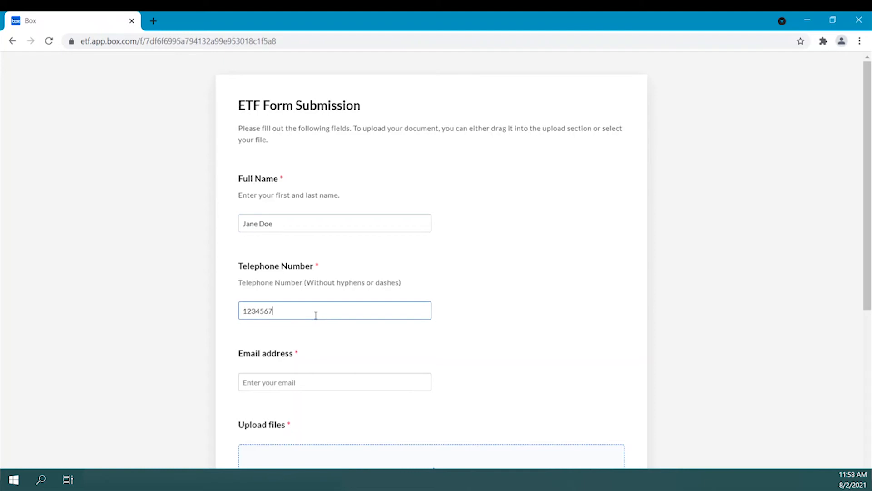
pyautogui.click(335, 382)
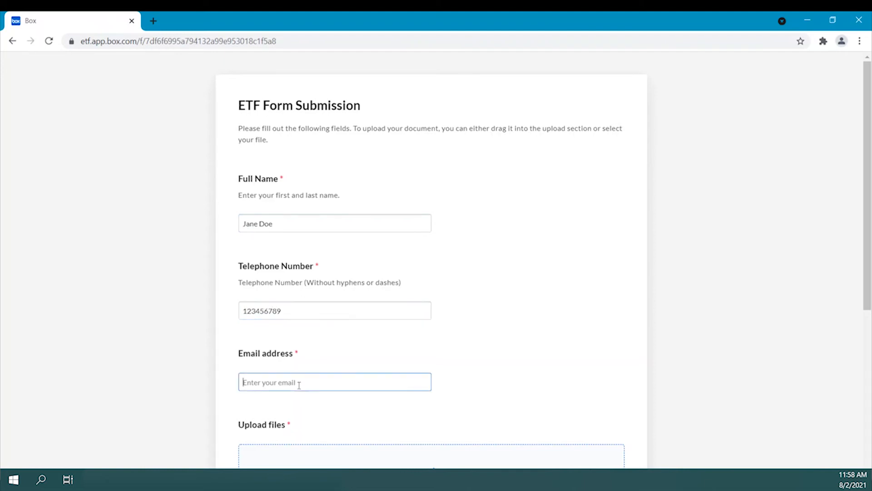
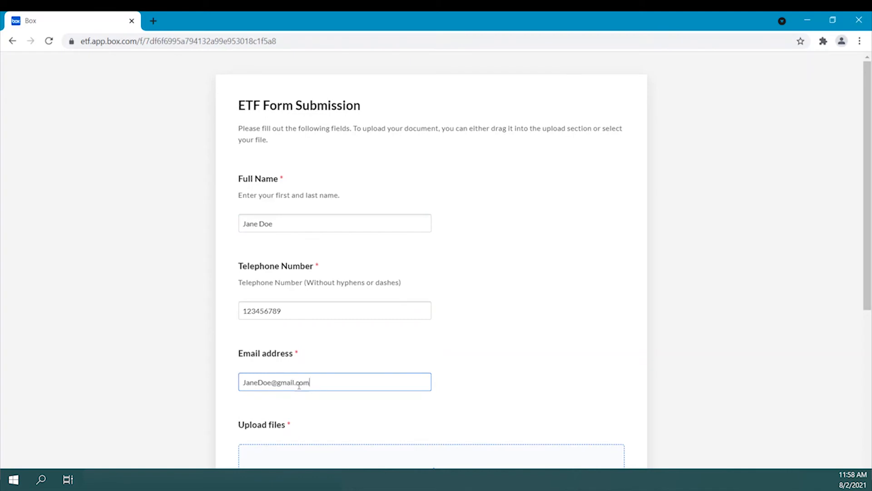
pyautogui.scroll(-3)
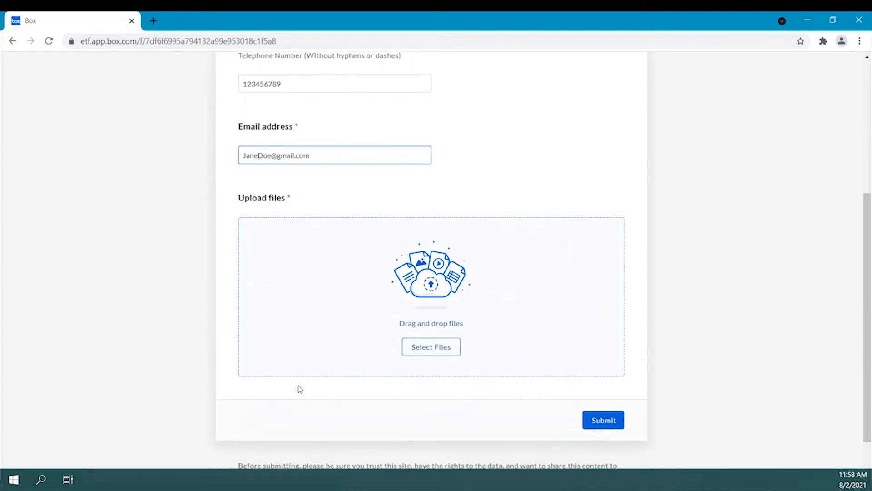
# Attach et2331_0.pdf from Downloads and submit the ETF Form Submission
pyautogui.click(431, 346)
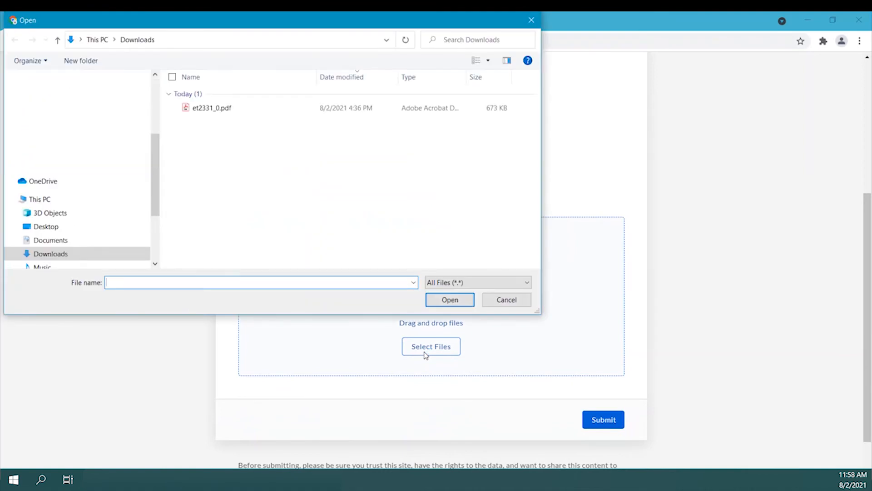
pyautogui.click(213, 107)
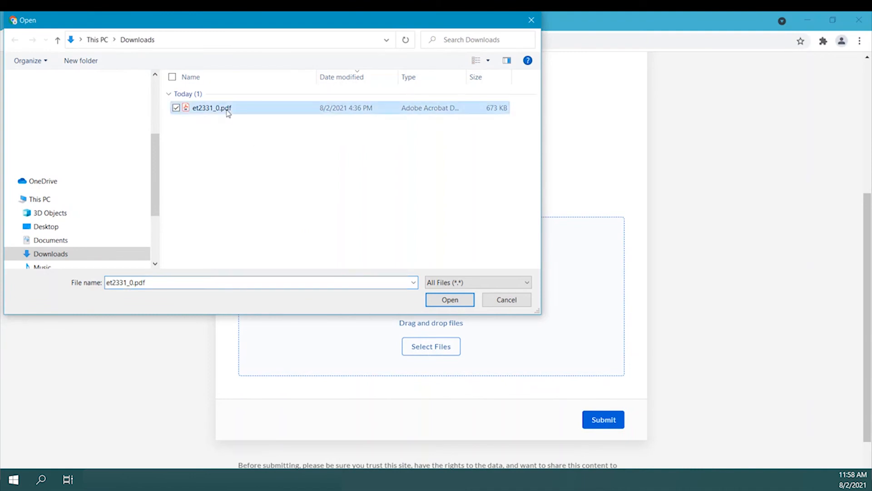
pyautogui.click(450, 299)
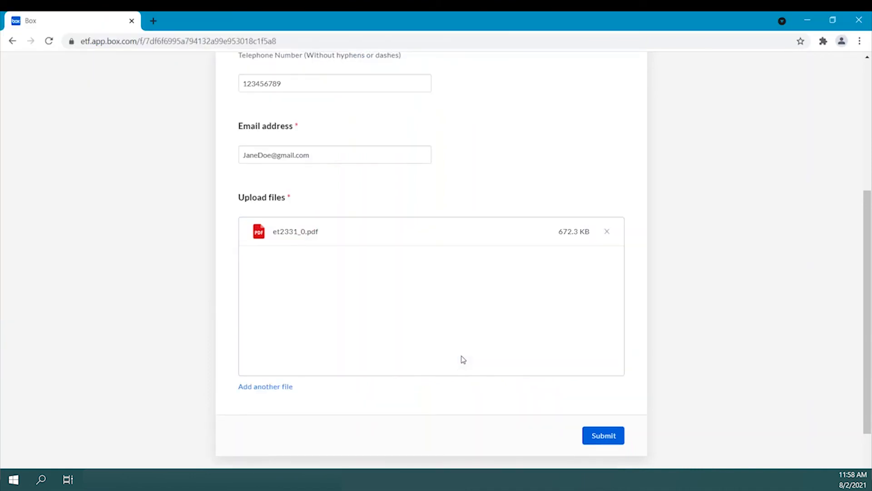
pyautogui.moveTo(613, 449)
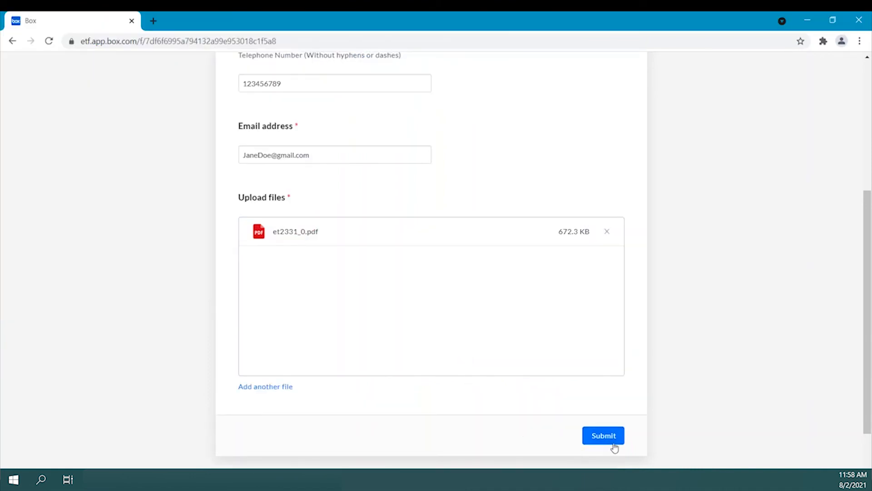
pyautogui.click(603, 435)
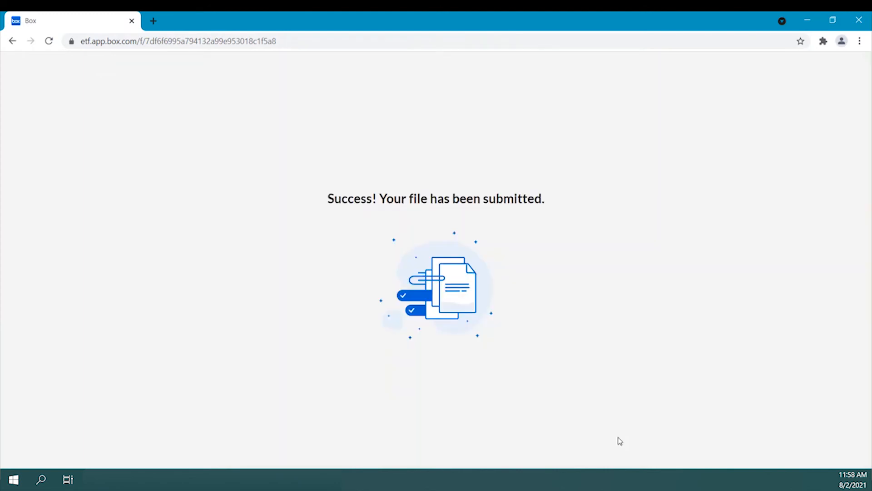